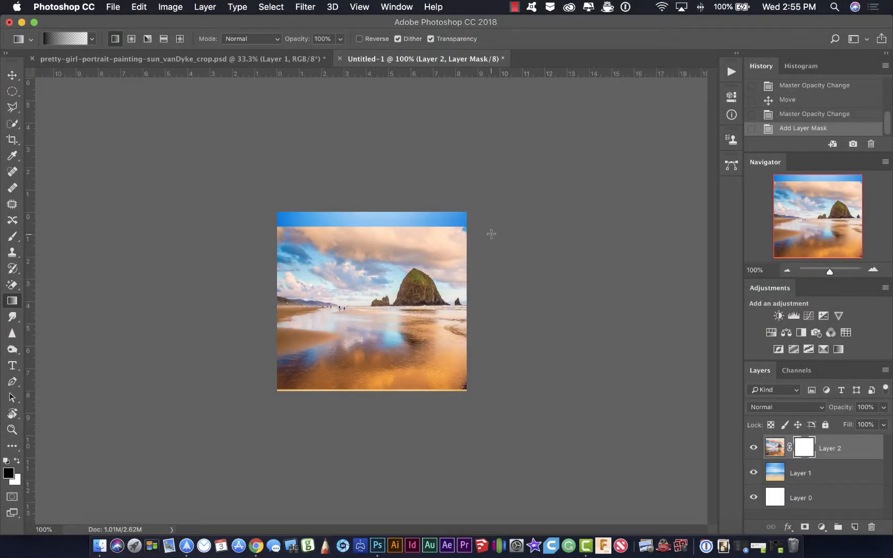
- Hide Layer 2 (the island photo) so only the plain beach shows
{"action": "left_click", "coordinate": [752, 447]}
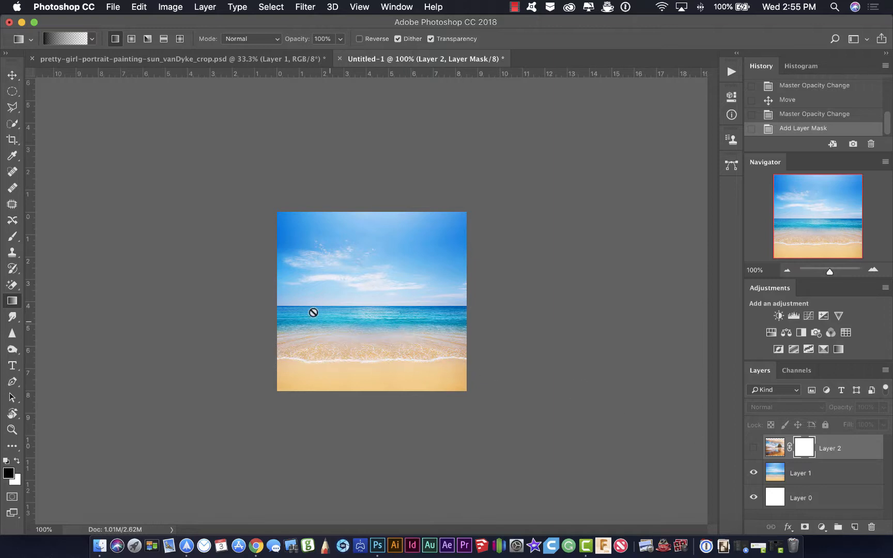
{"action": "mouse_move", "coordinate": [349, 325]}
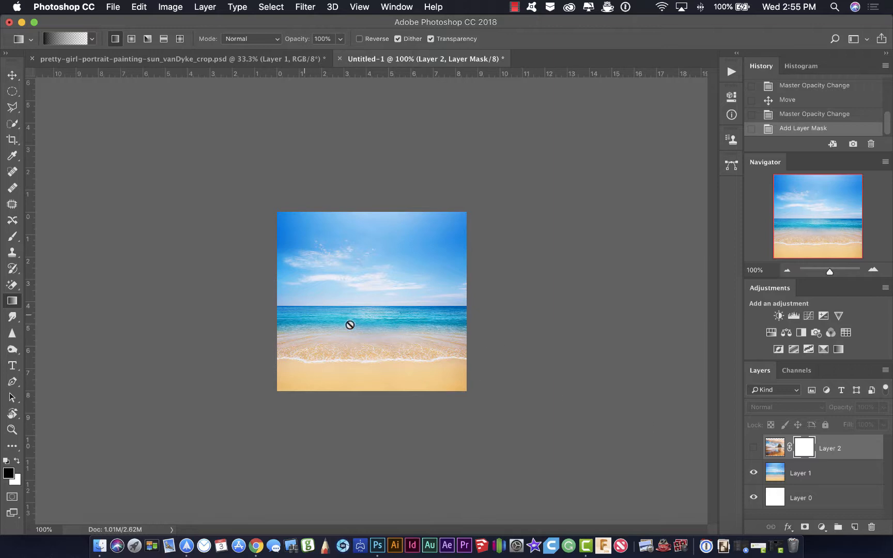
- Make Layer 2 visible again so the island photo covers the beach
{"action": "left_click", "coordinate": [753, 449]}
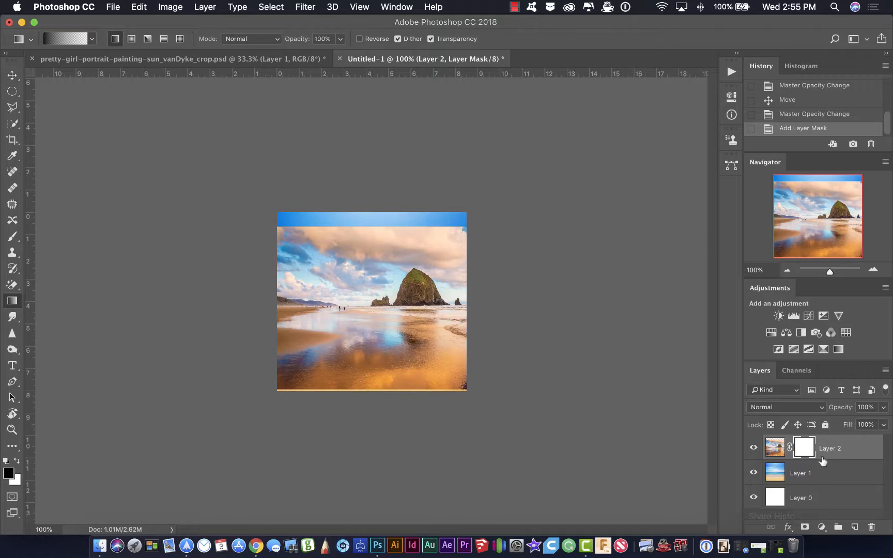
{"action": "mouse_move", "coordinate": [431, 465]}
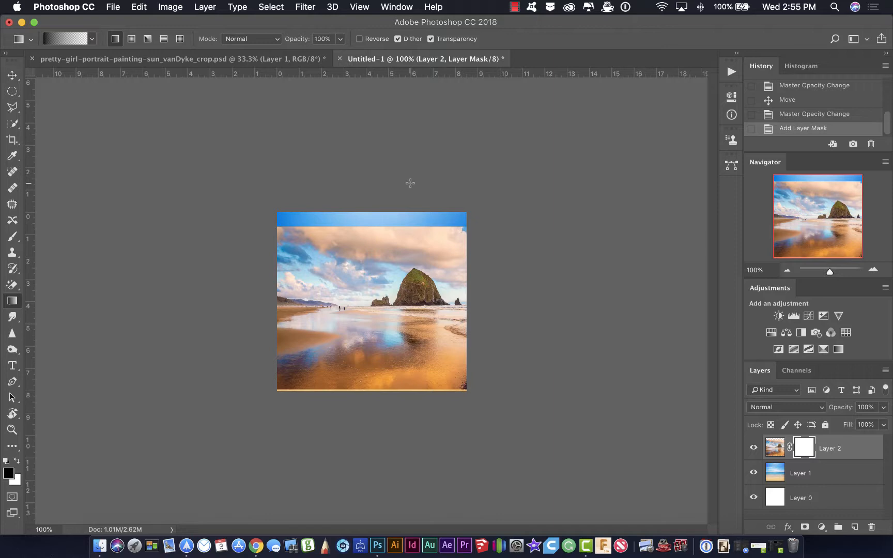
{"action": "mouse_move", "coordinate": [817, 462]}
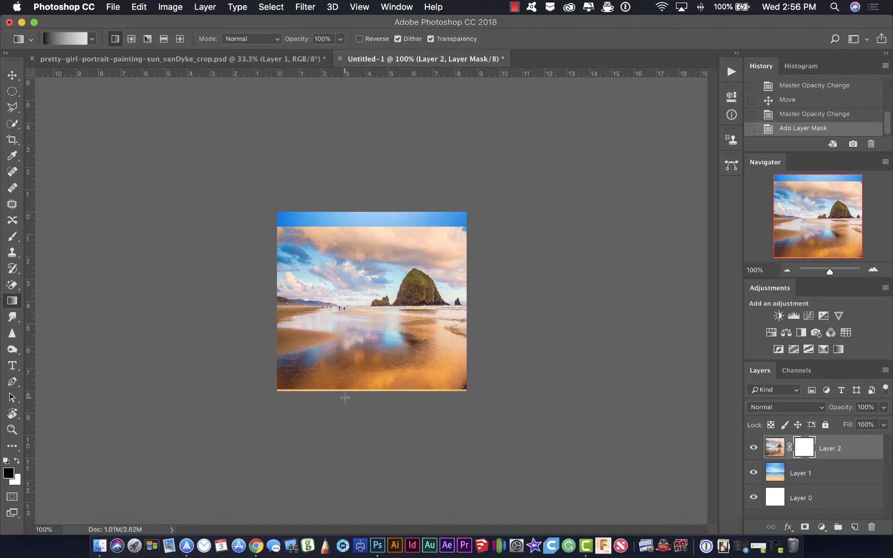
{"action": "mouse_move", "coordinate": [365, 360]}
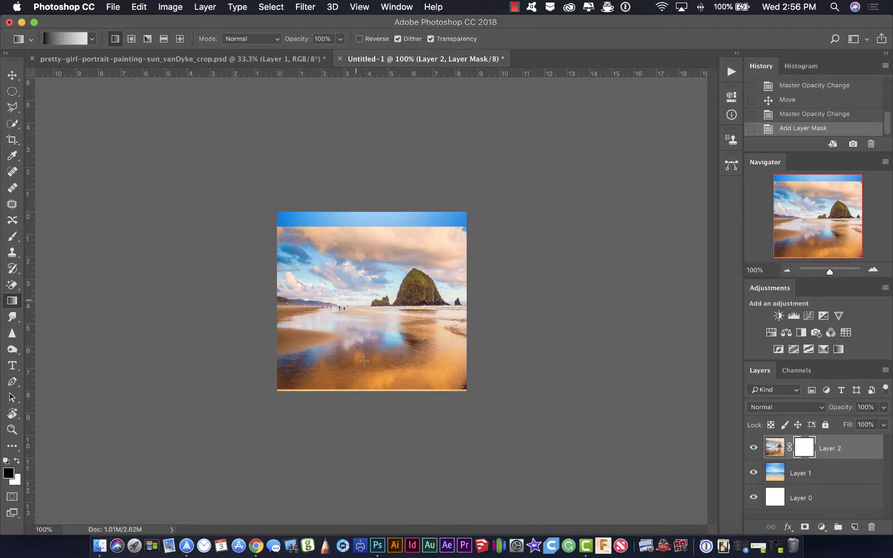
{"action": "mouse_move", "coordinate": [364, 207]}
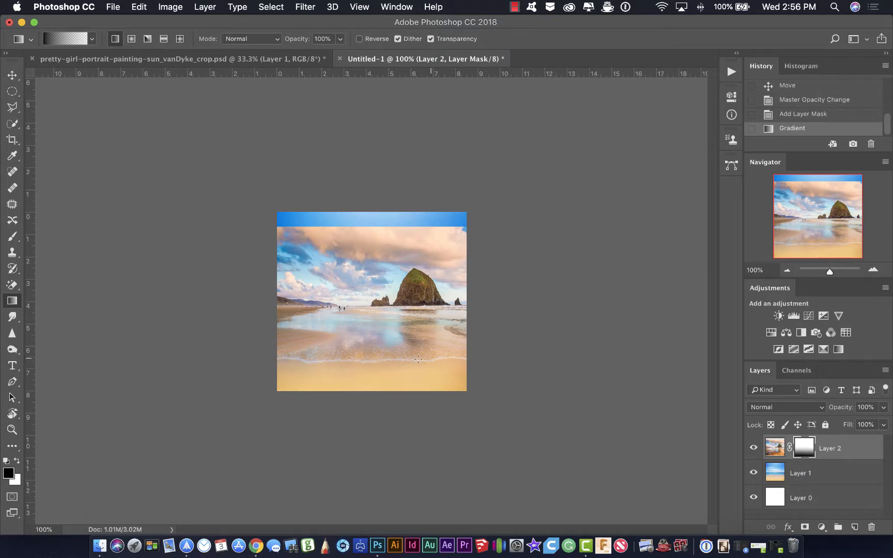
{"action": "mouse_move", "coordinate": [397, 325]}
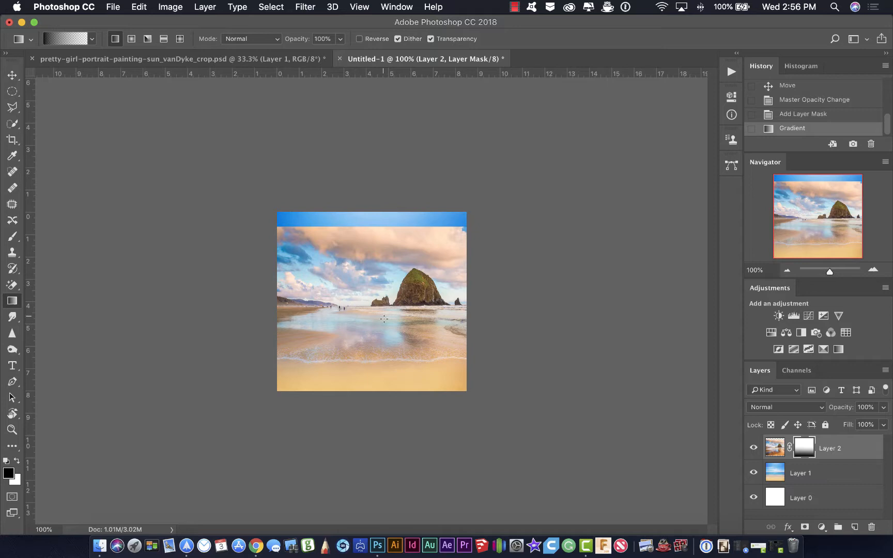
{"action": "mouse_move", "coordinate": [373, 343]}
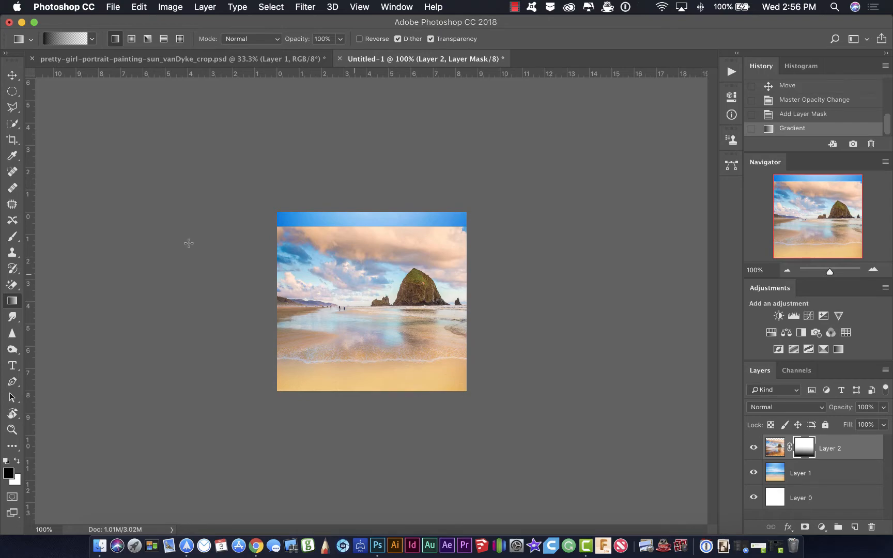
- Select the Crop tool (C) to begin trimming the canvas to the image area
{"action": "left_click", "coordinate": [11, 141]}
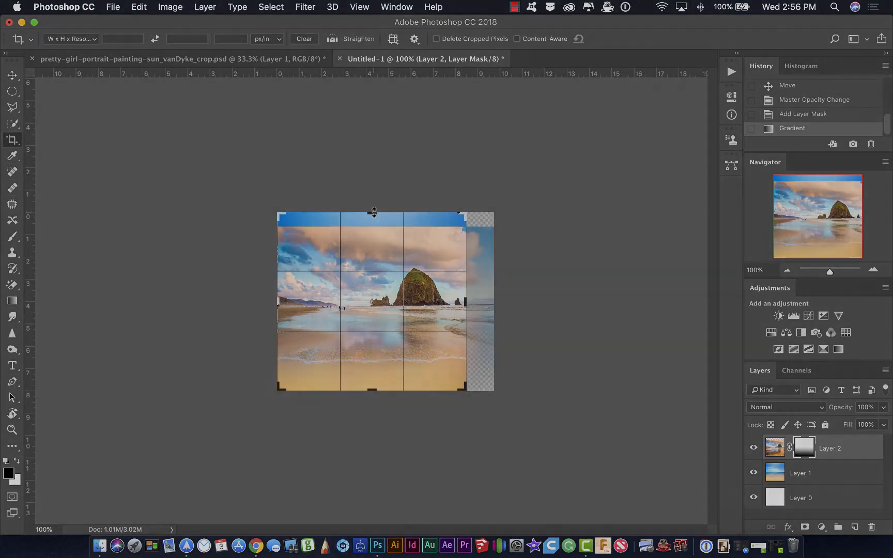